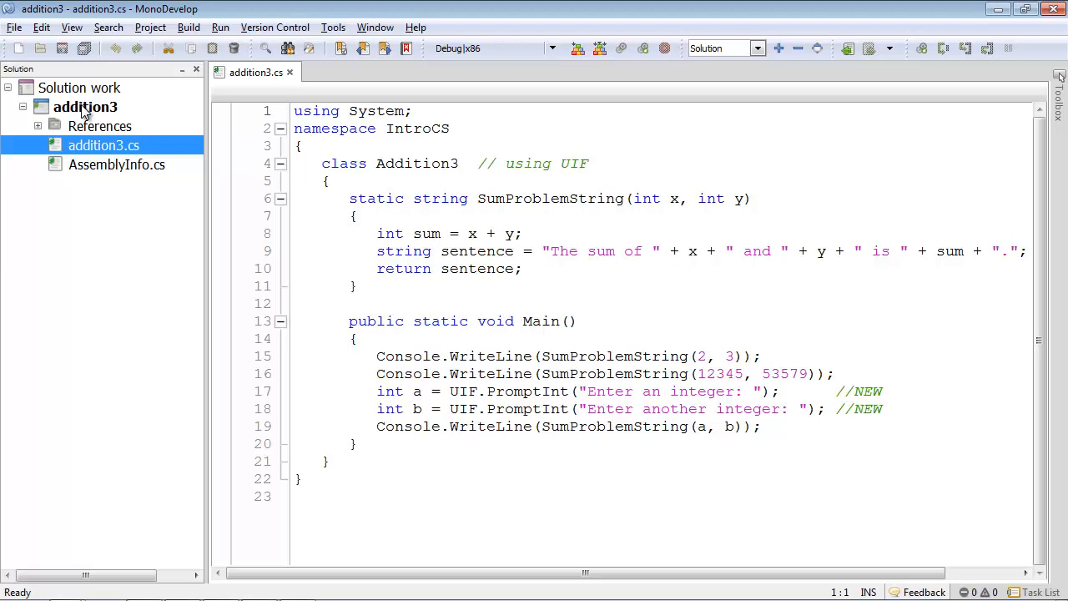
{"action": "mouse_move", "coordinate": [99, 95]}
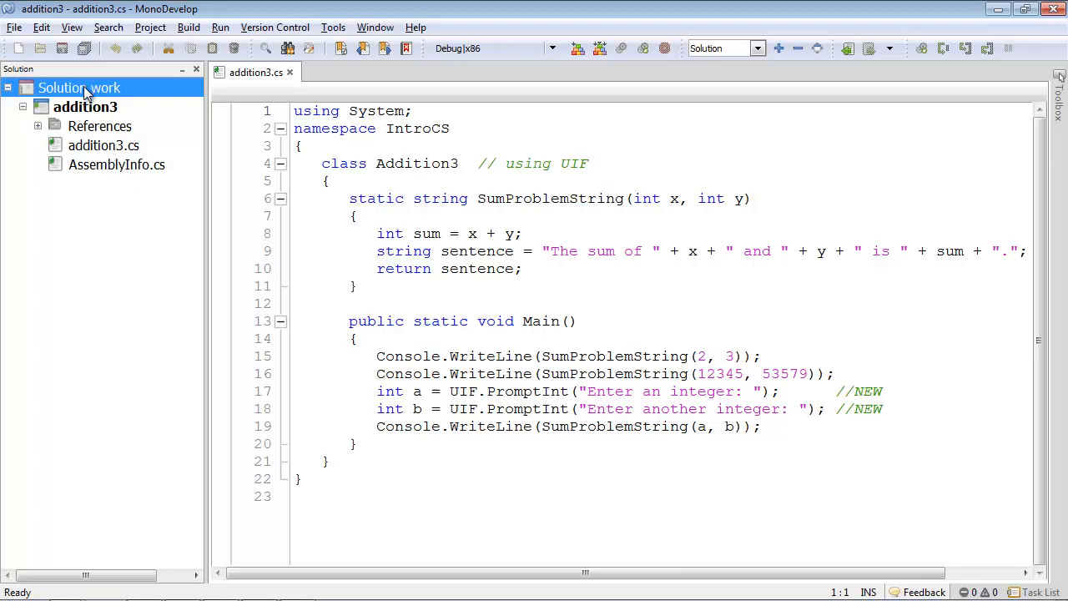
Step: Add a C# Library project named ui to the solution and delete its default MyClass.cs
{"action": "right_click", "coordinate": [79, 87]}
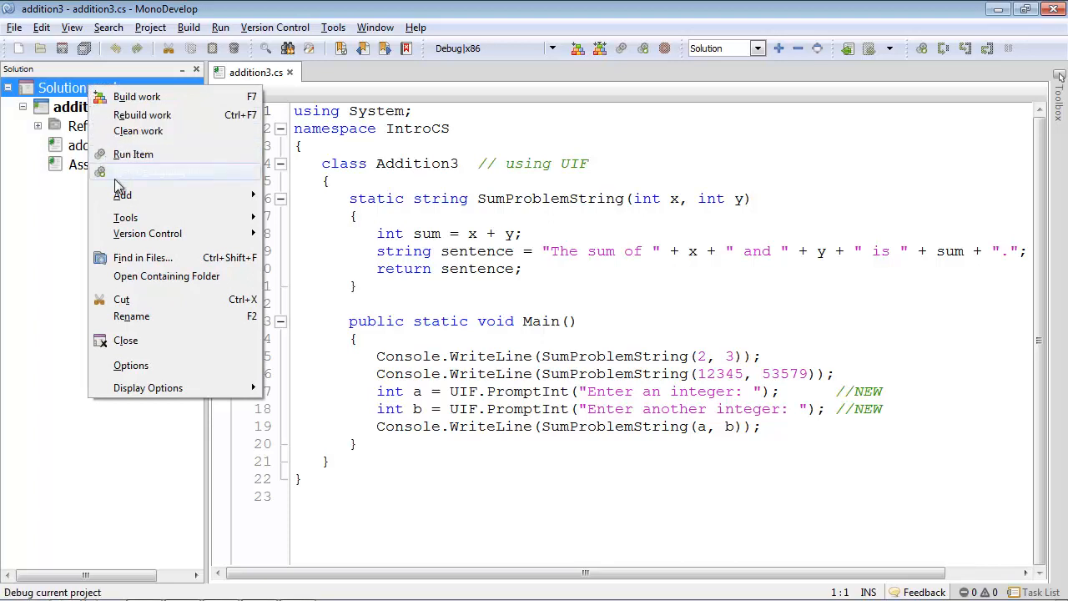
{"action": "mouse_move", "coordinate": [123, 194]}
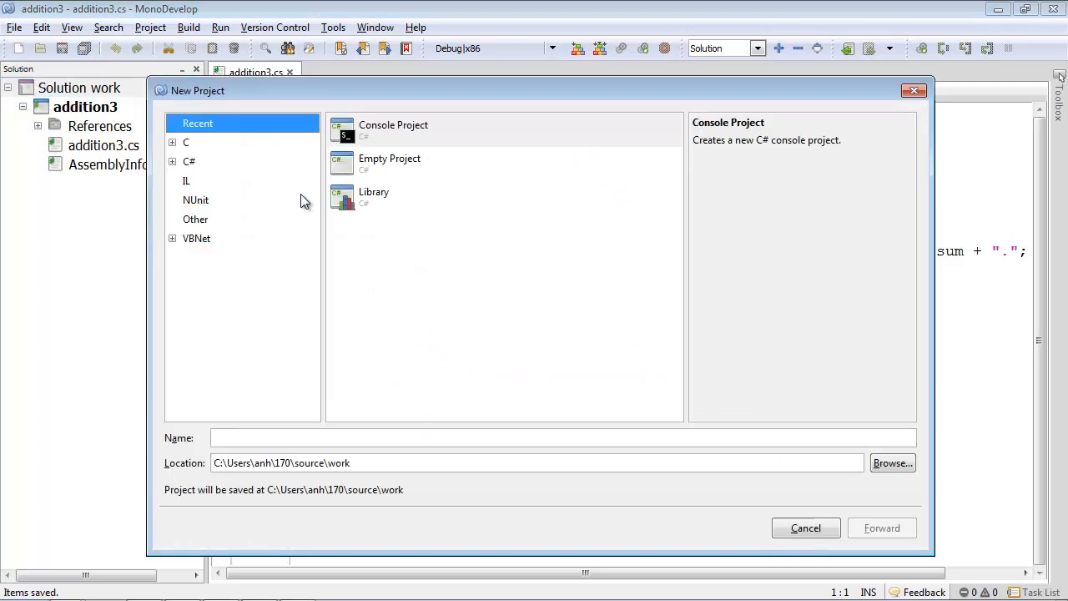
{"action": "left_click", "coordinate": [374, 196]}
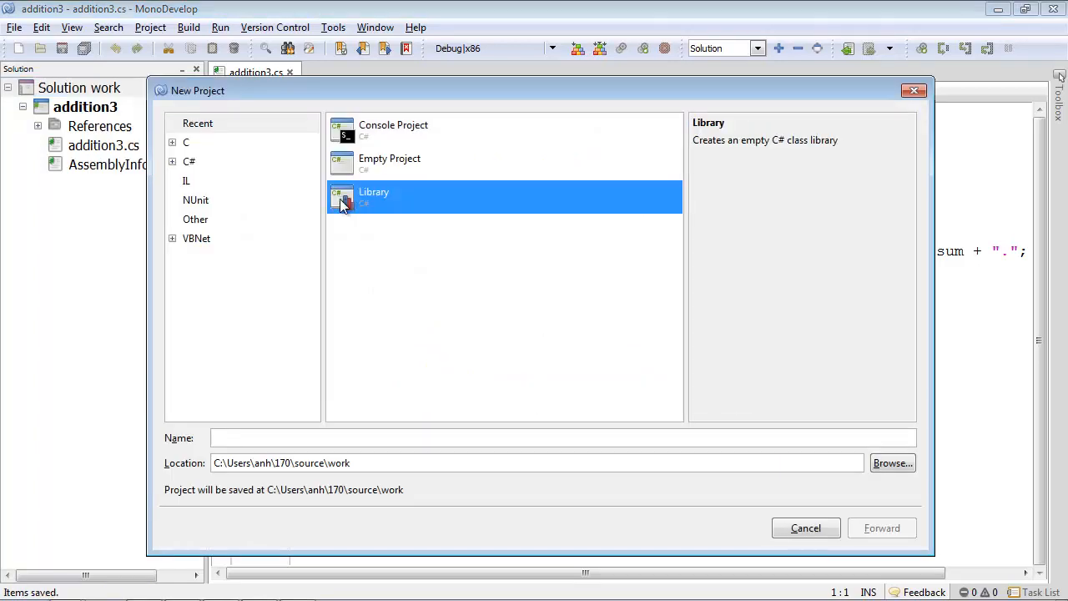
{"action": "mouse_move", "coordinate": [332, 417]}
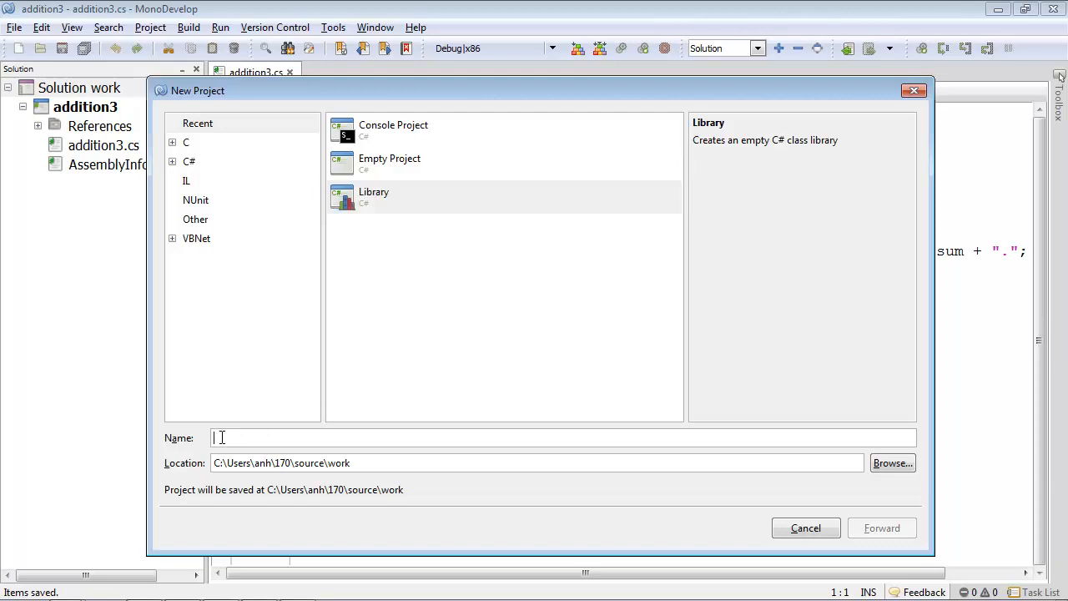
{"action": "type", "text": "ui"}
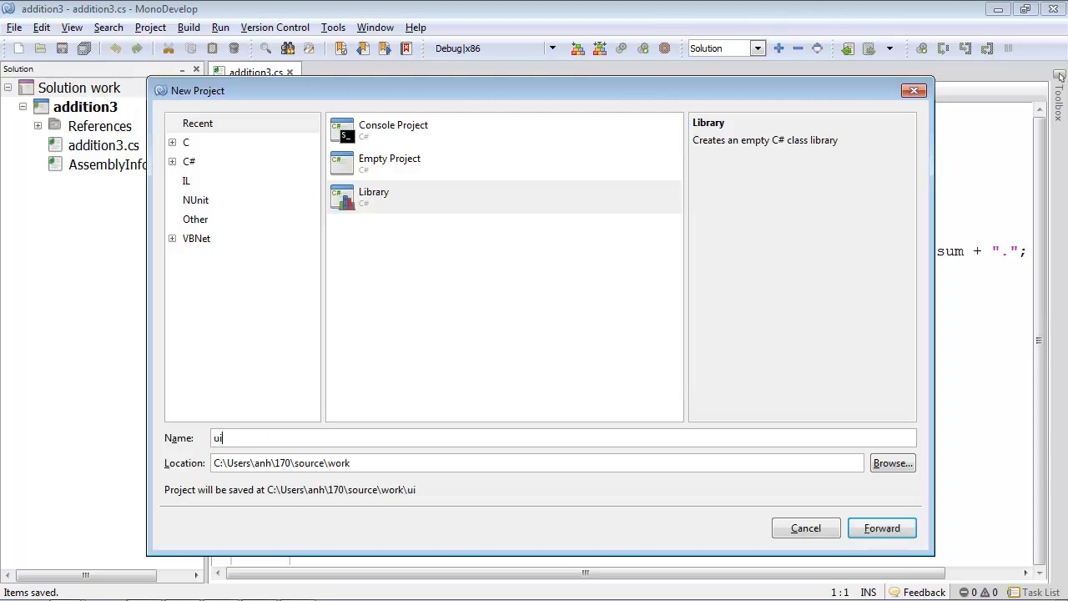
{"action": "mouse_move", "coordinate": [288, 488]}
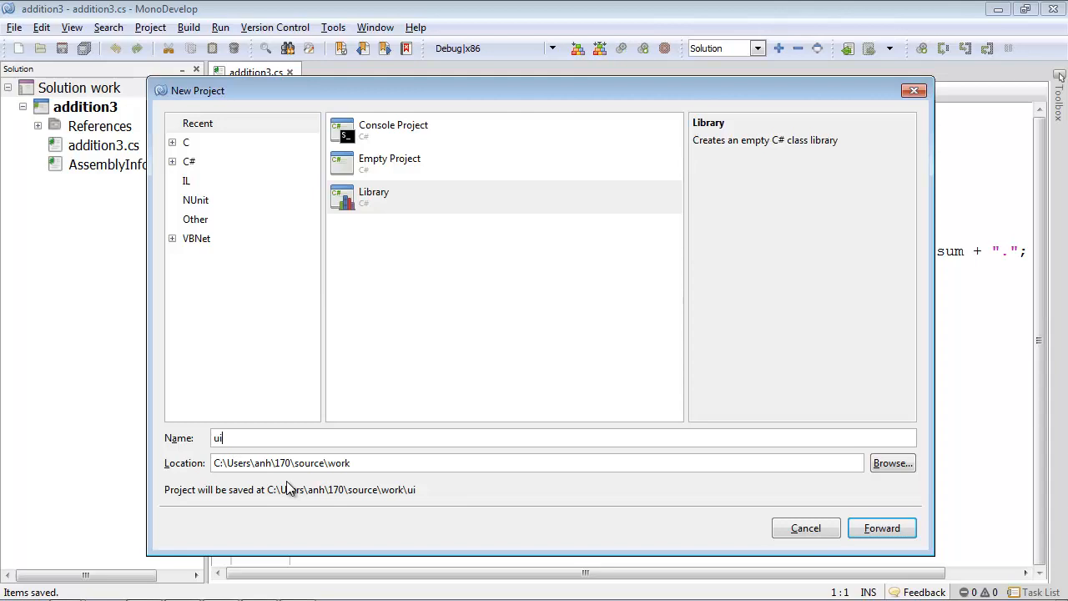
{"action": "left_click", "coordinate": [881, 528]}
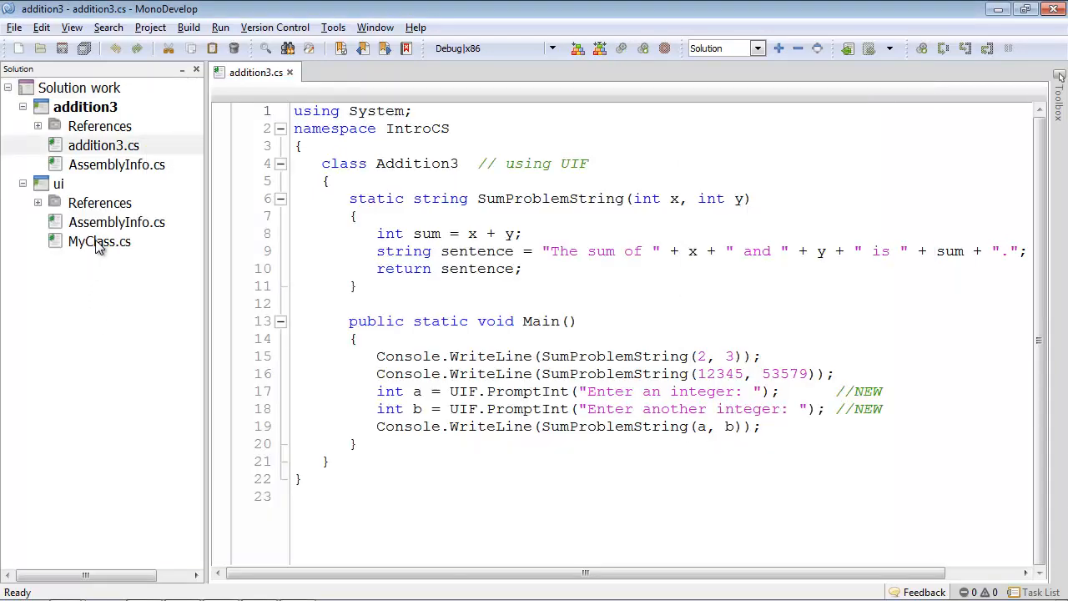
{"action": "right_click", "coordinate": [98, 241]}
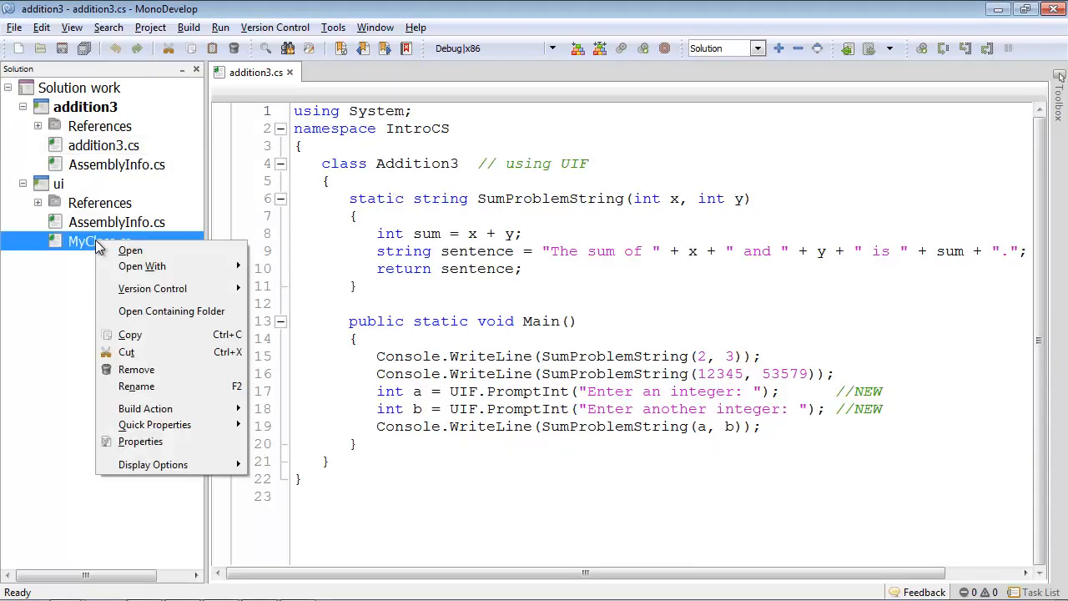
{"action": "mouse_move", "coordinate": [136, 369]}
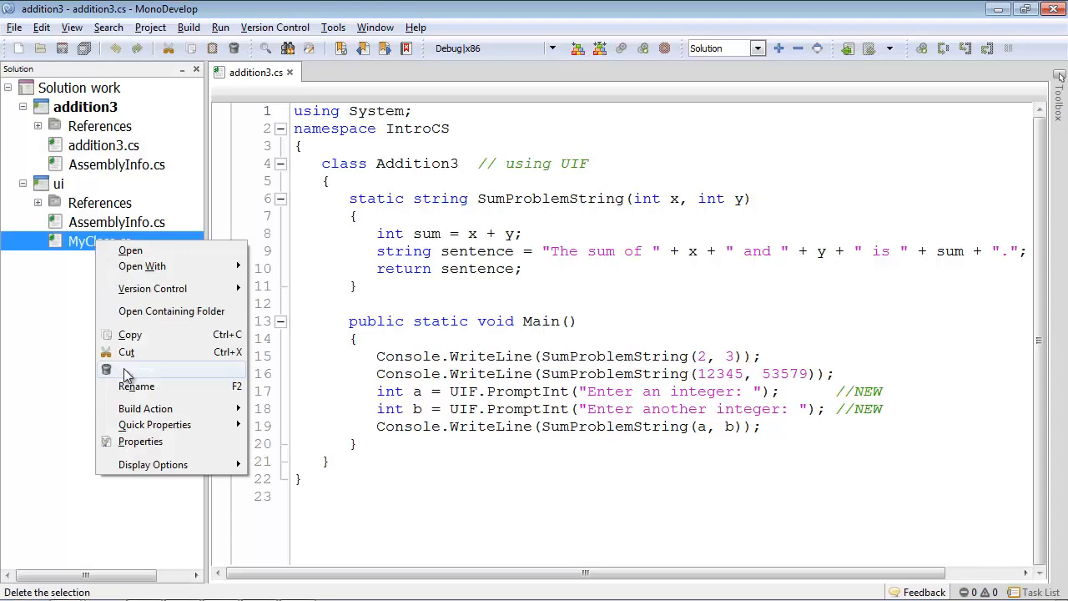
{"action": "left_click", "coordinate": [134, 369]}
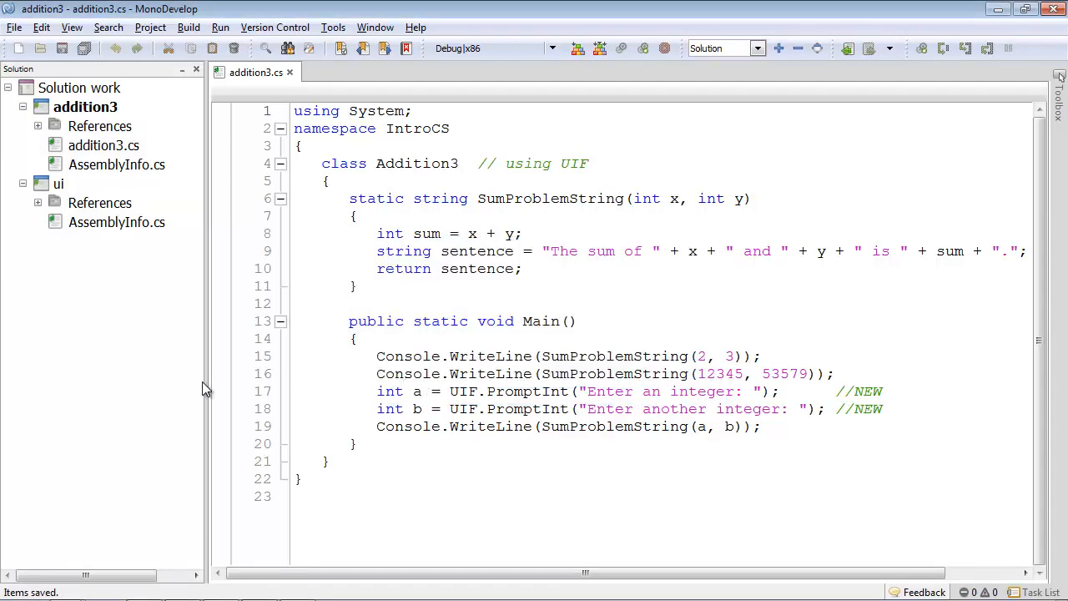
Step: Add the existing ui.cs and uif.cs files from the examples/ui folder to the ui project
{"action": "right_click", "coordinate": [58, 183]}
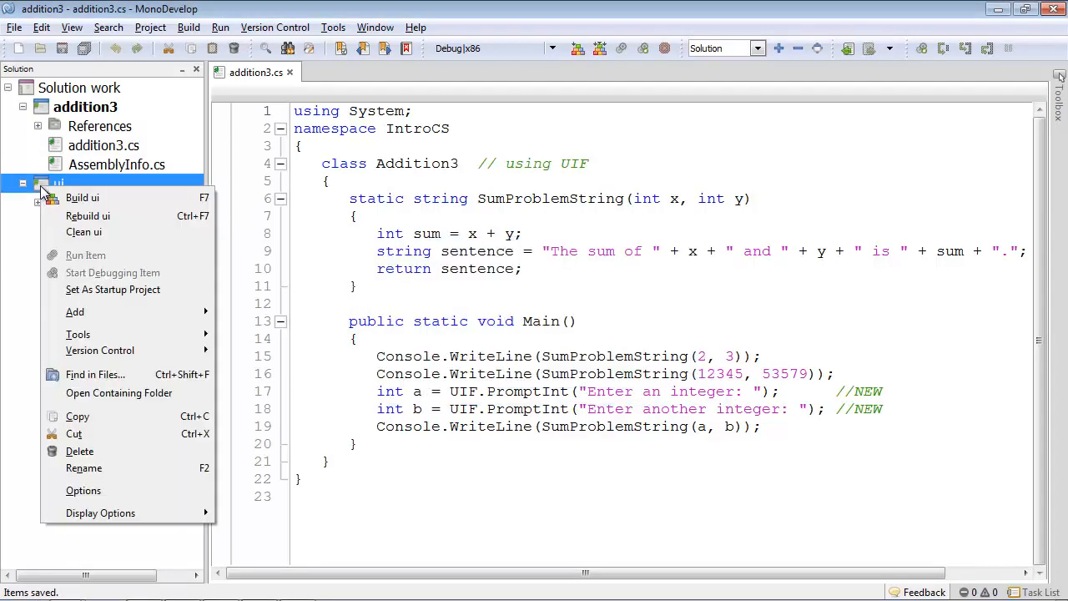
{"action": "mouse_move", "coordinate": [86, 328]}
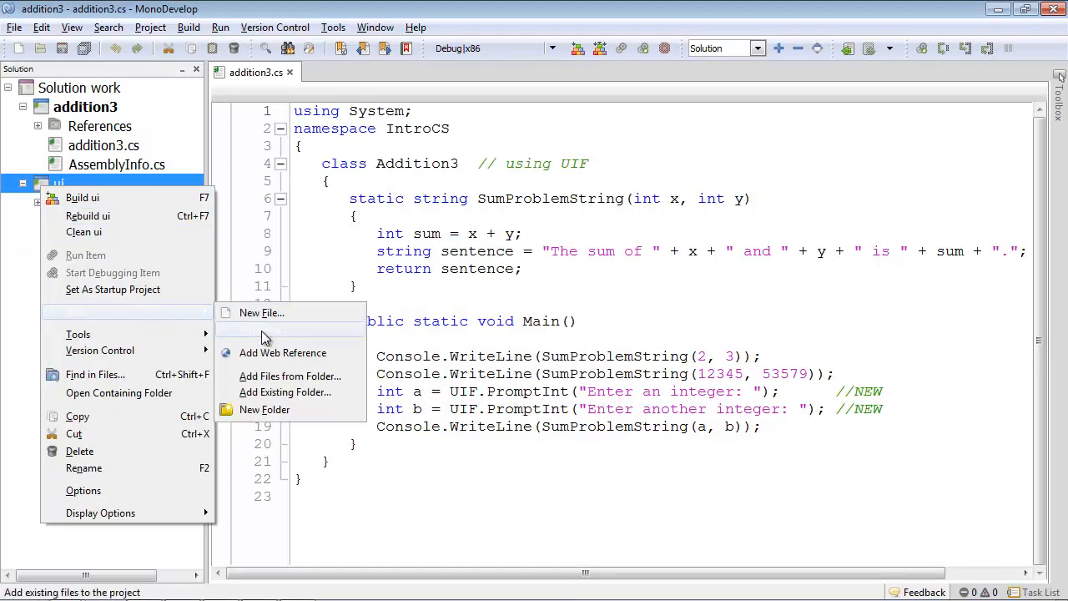
{"action": "left_click", "coordinate": [285, 393]}
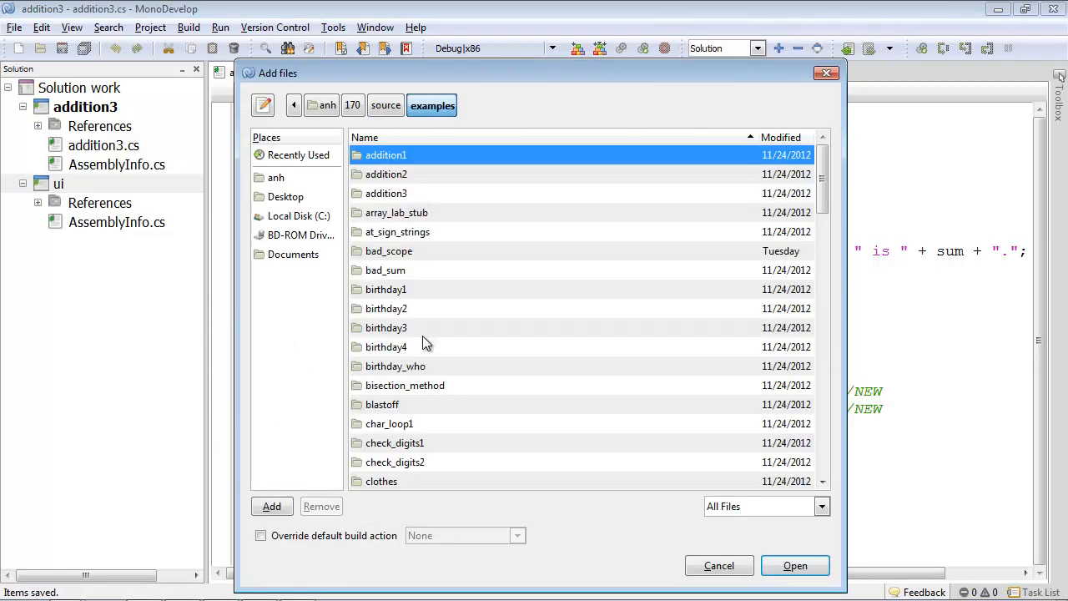
{"action": "scroll", "scroll_direction": "down", "scroll_amount": 3}
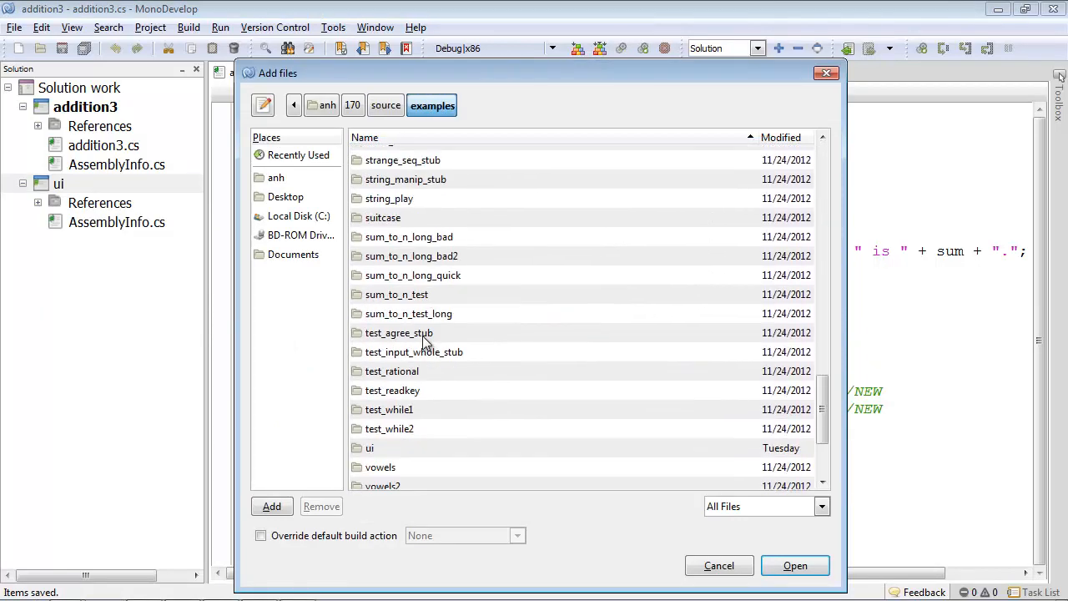
{"action": "double_click", "coordinate": [370, 448]}
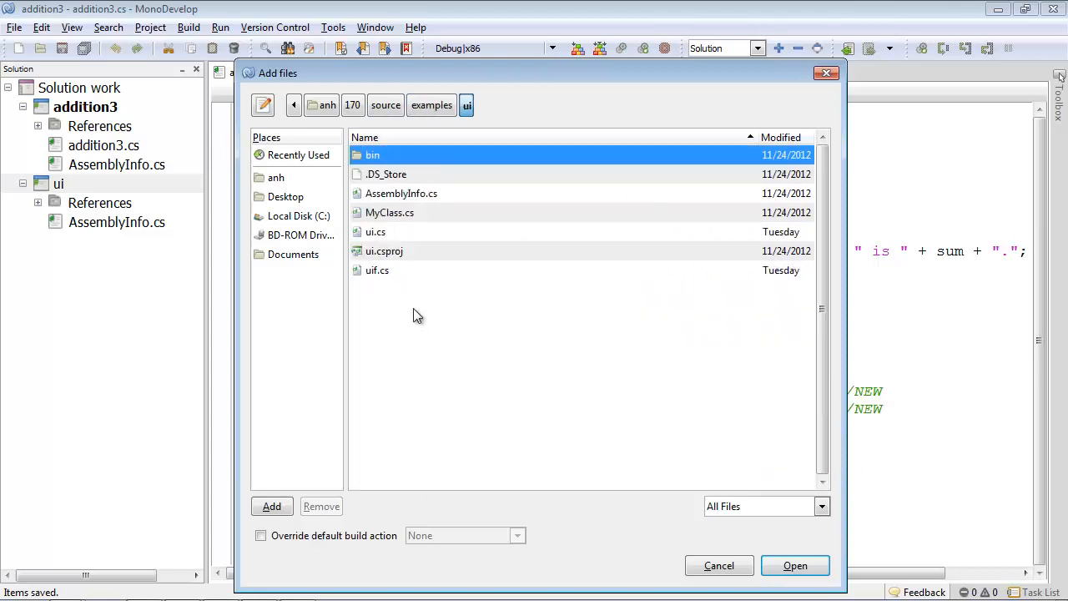
{"action": "left_click", "coordinate": [375, 231]}
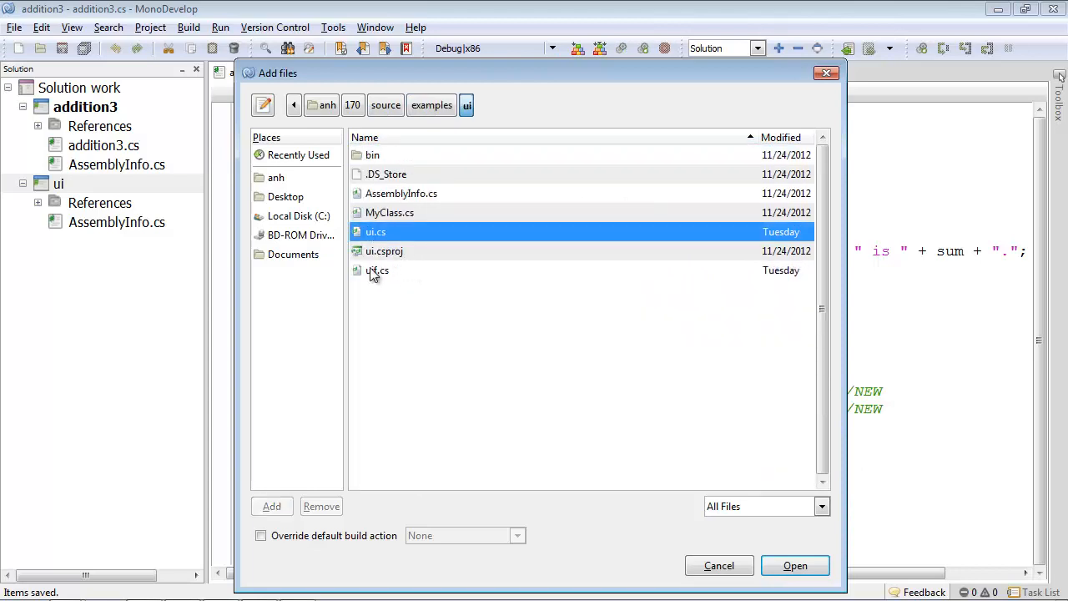
{"action": "left_click", "coordinate": [377, 269]}
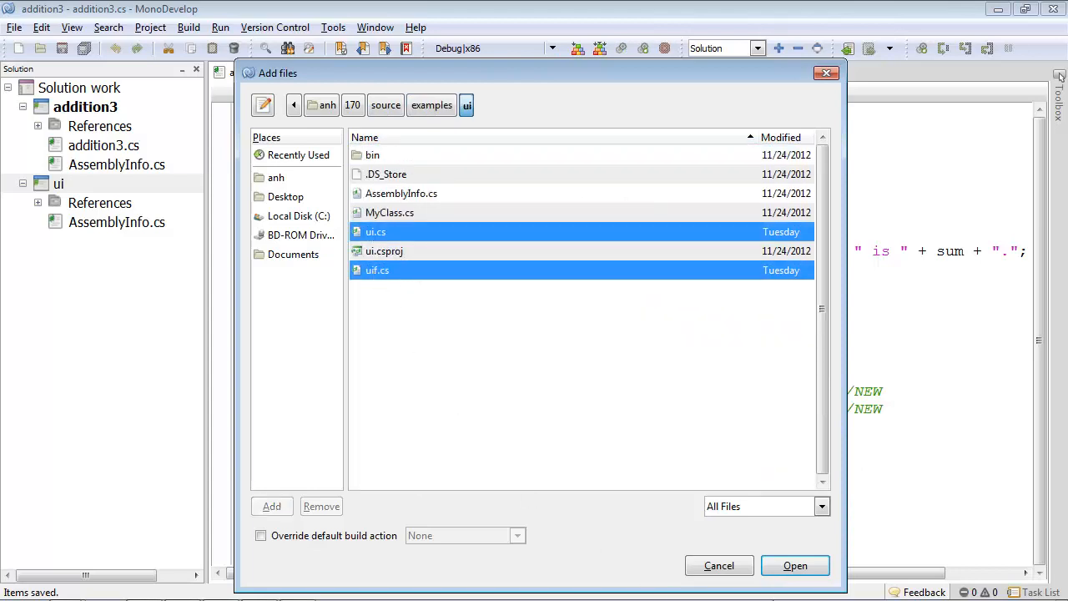
{"action": "left_click", "coordinate": [794, 565]}
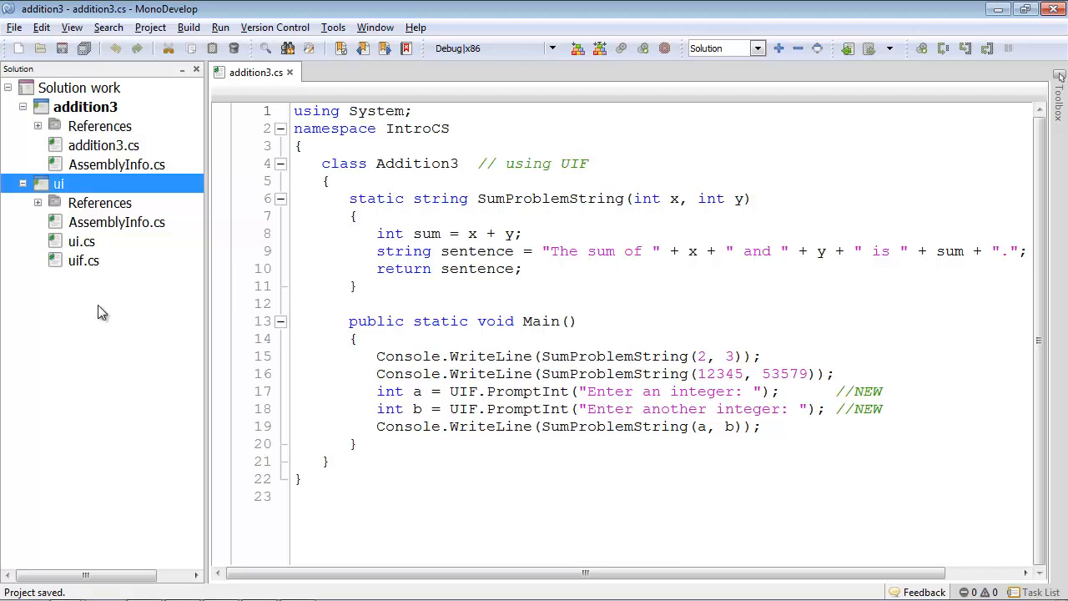
{"action": "mouse_move", "coordinate": [94, 304]}
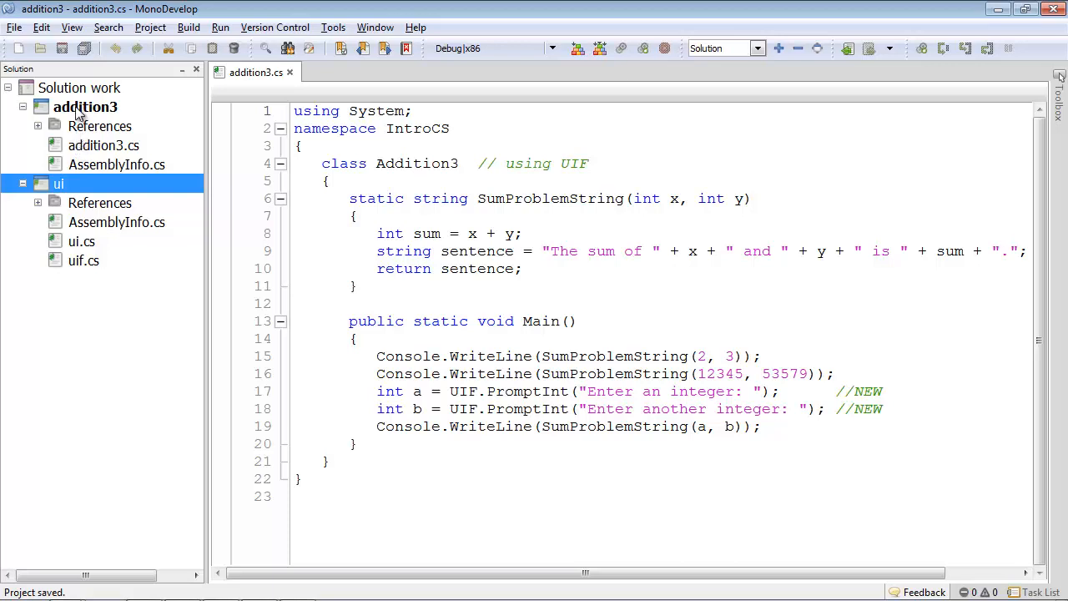
{"action": "mouse_move", "coordinate": [75, 112]}
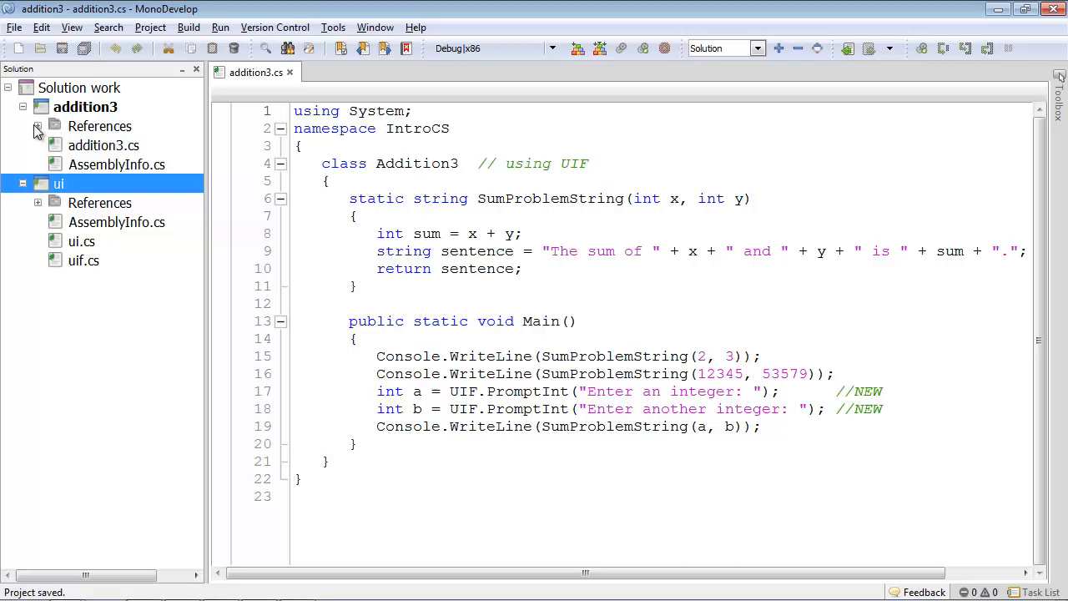
Step: Expand addition3's References, showing only System, and bring up the addition3 project's actions
{"action": "left_click", "coordinate": [37, 127]}
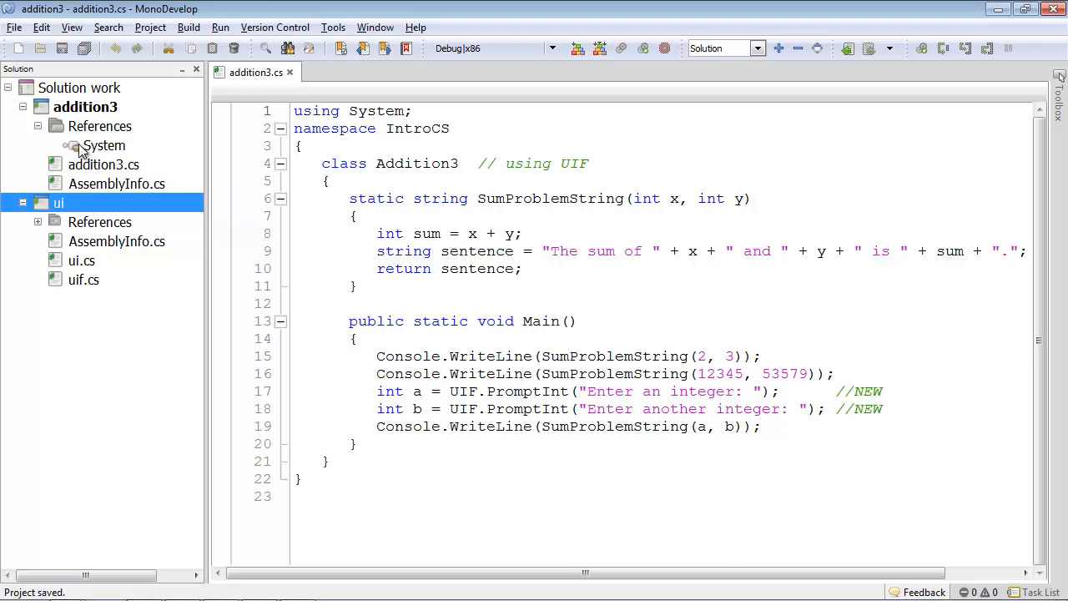
{"action": "mouse_move", "coordinate": [95, 159]}
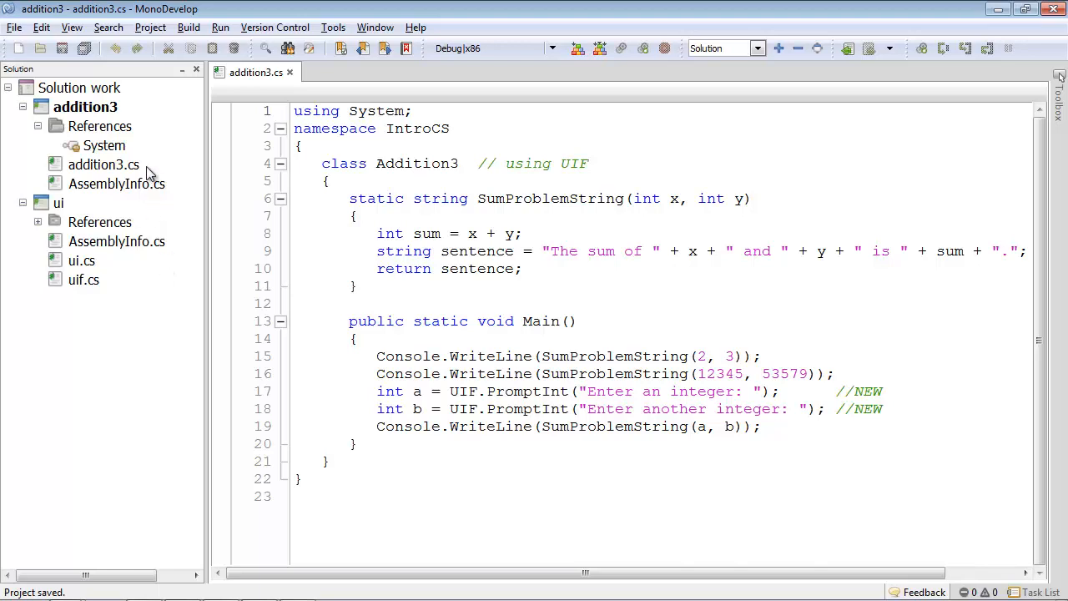
{"action": "right_click", "coordinate": [85, 107]}
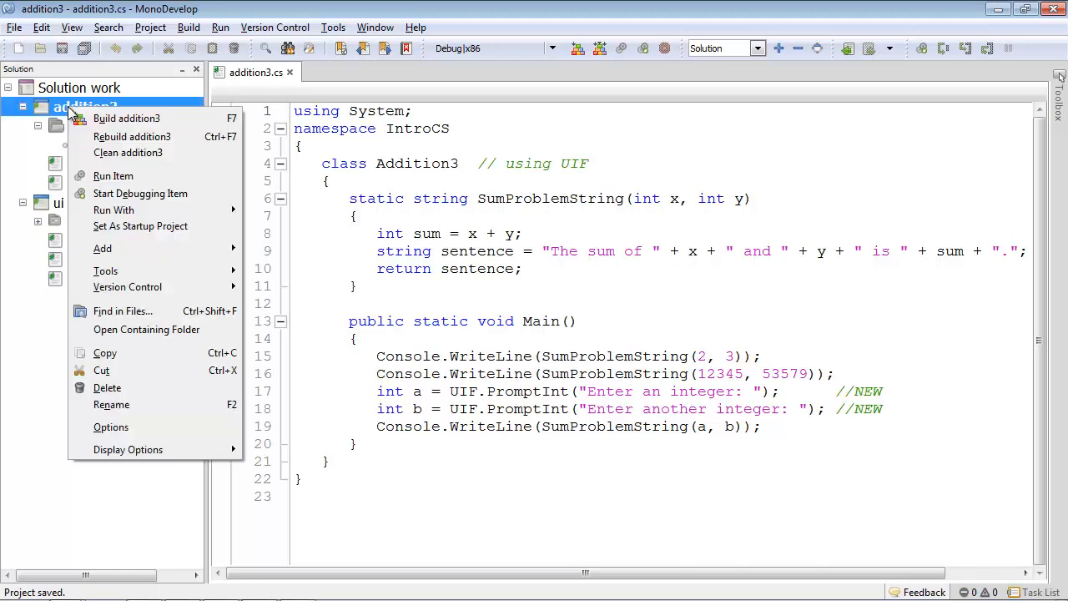
Step: Build addition3, producing two errors that the name 'UIF' does not exist on lines 17 and 18
{"action": "left_click", "coordinate": [126, 117]}
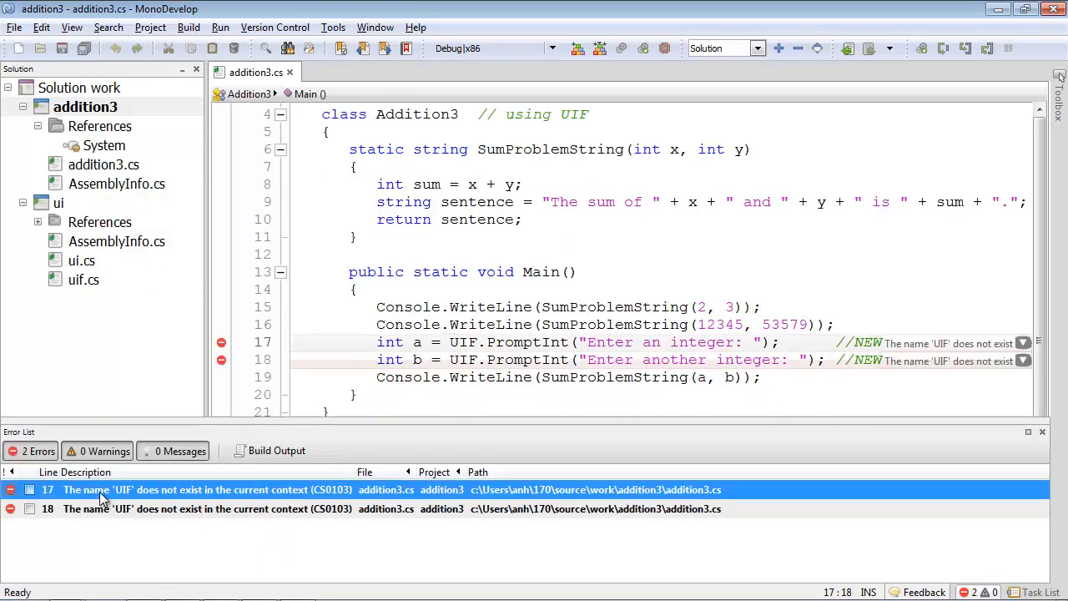
{"action": "mouse_move", "coordinate": [137, 498]}
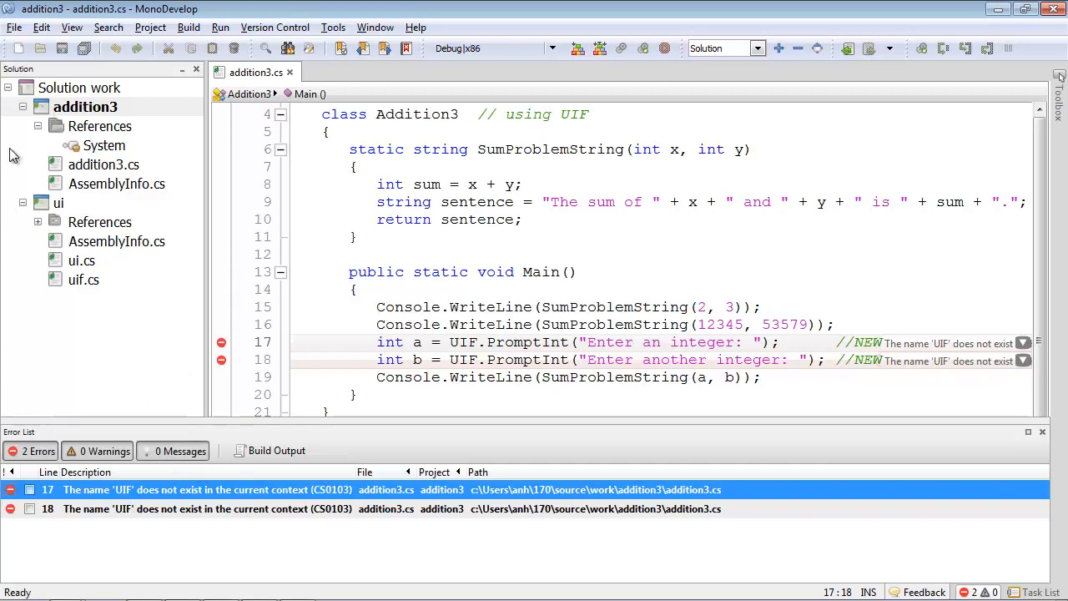
{"action": "right_click", "coordinate": [85, 106]}
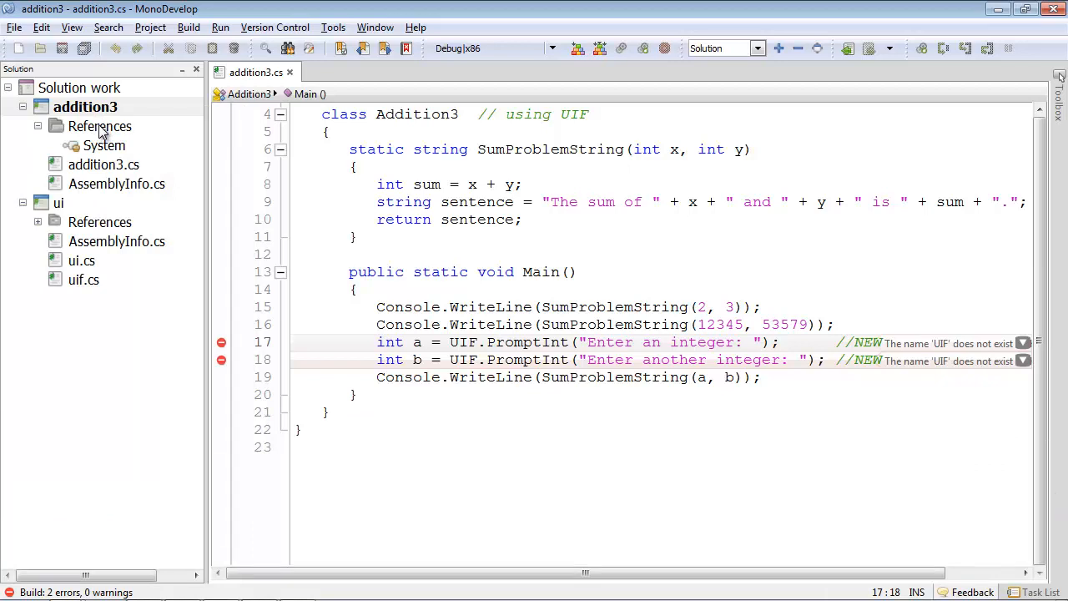
Step: Tick the ui project under Edit References' Projects tab so addition3 references it
{"action": "right_click", "coordinate": [99, 126]}
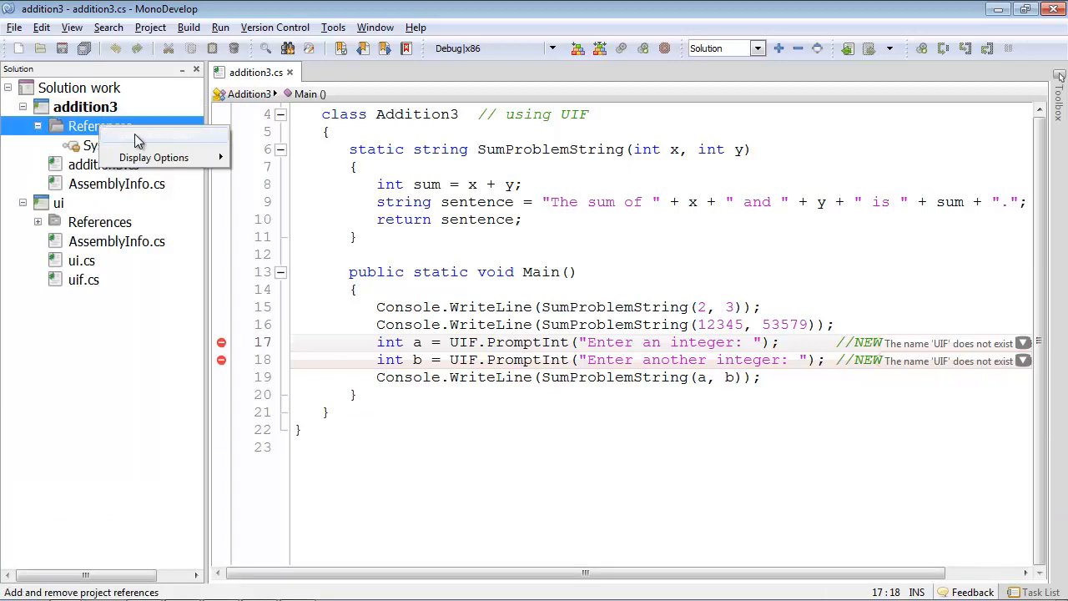
{"action": "mouse_move", "coordinate": [144, 142]}
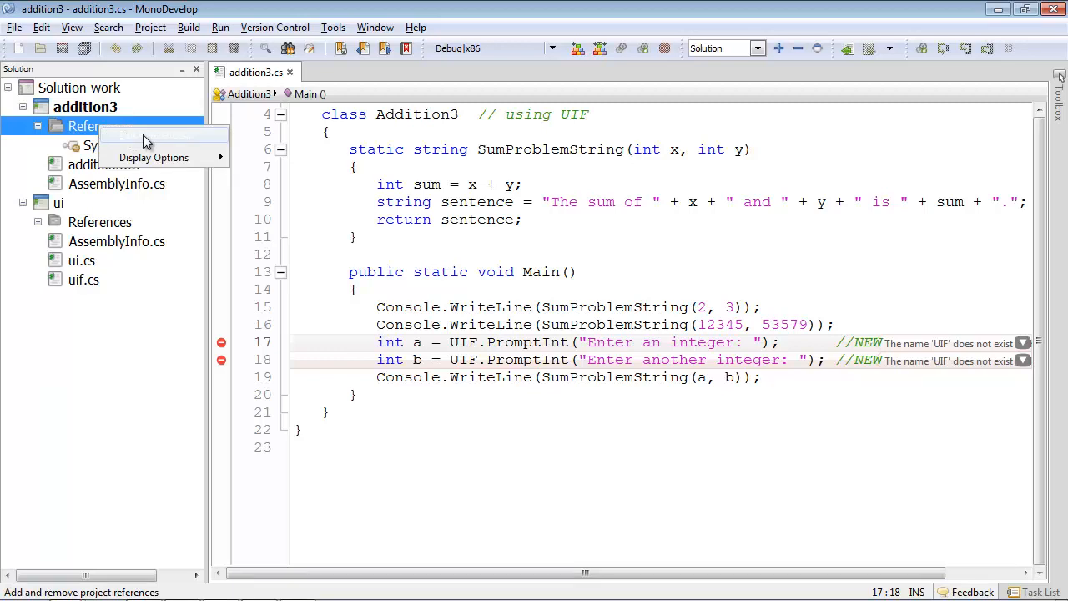
{"action": "left_click", "coordinate": [146, 136]}
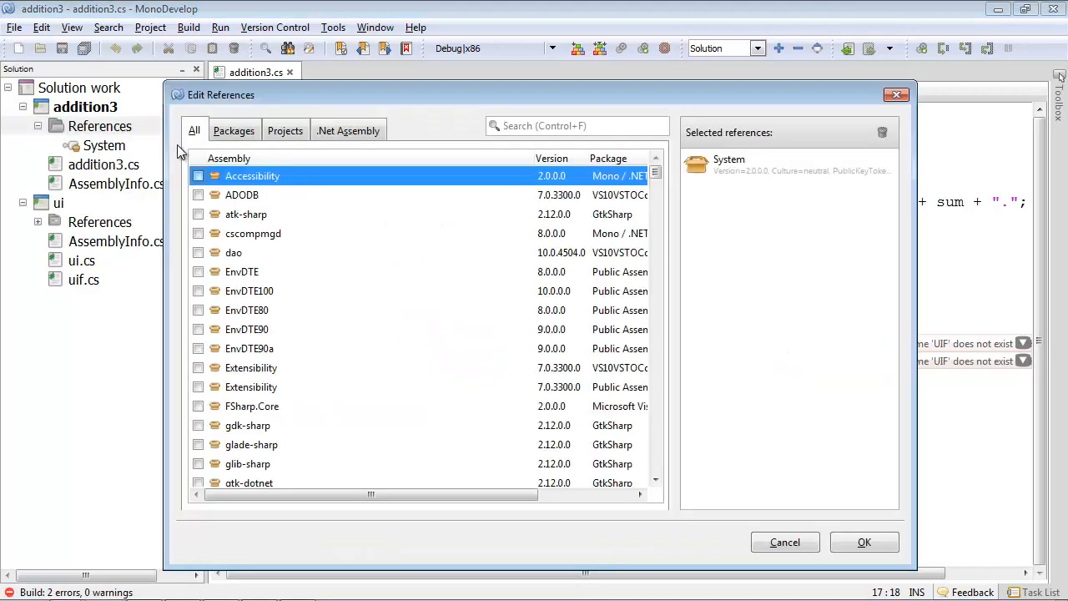
{"action": "mouse_move", "coordinate": [195, 138]}
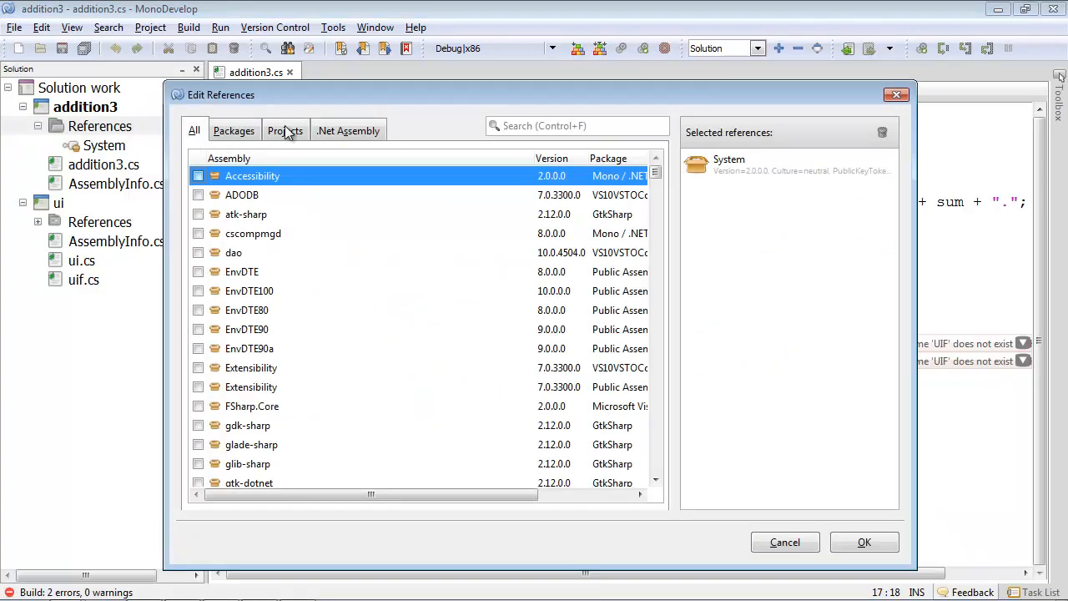
{"action": "mouse_move", "coordinate": [288, 134]}
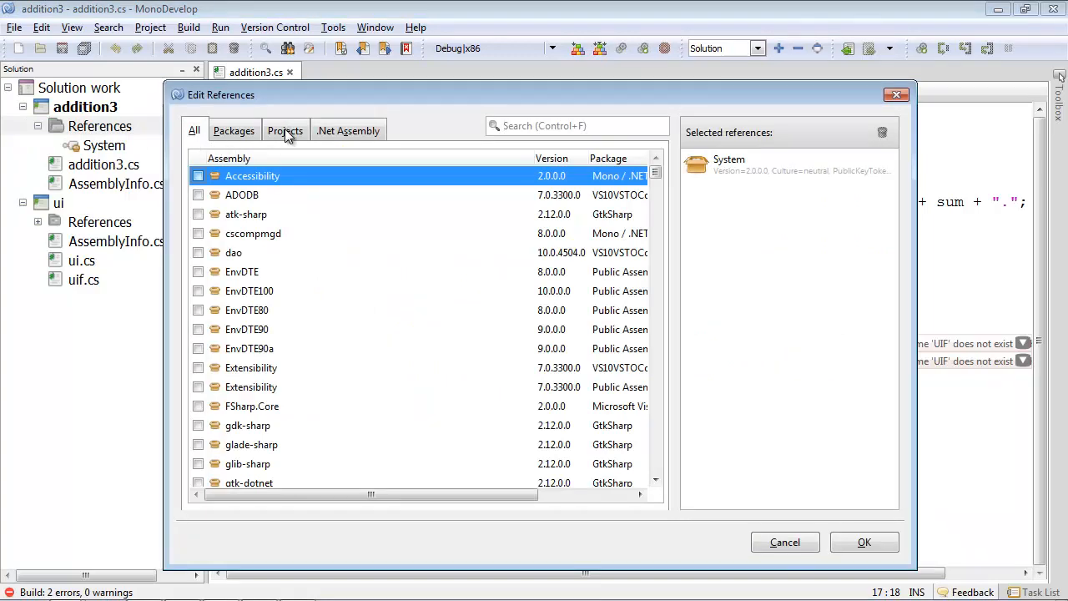
{"action": "left_click", "coordinate": [285, 130]}
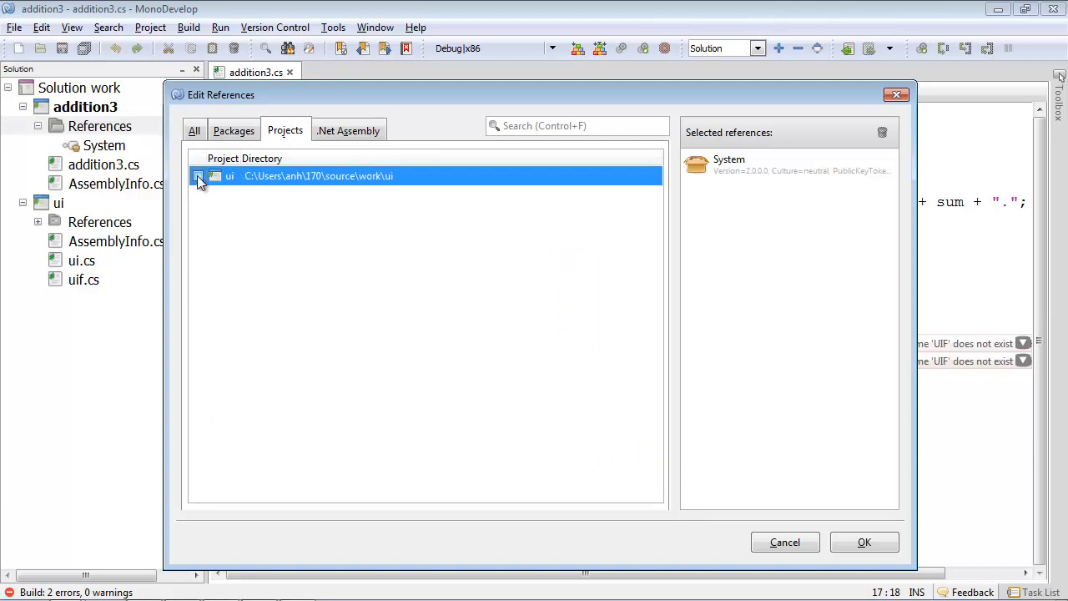
{"action": "left_click", "coordinate": [864, 541]}
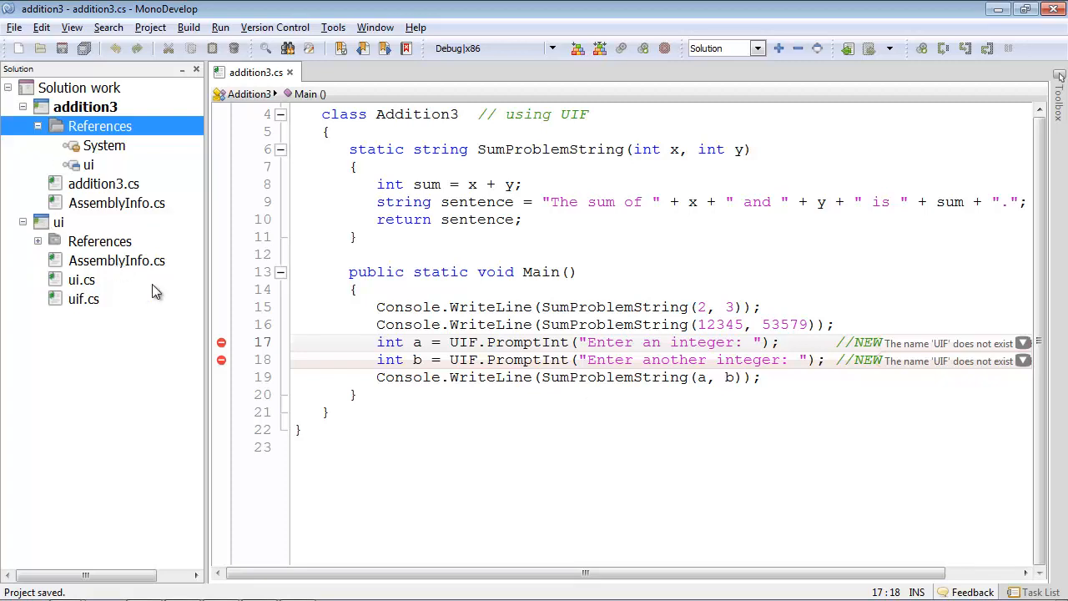
Step: Build addition3 again so it compiles without the UIF errors
{"action": "right_click", "coordinate": [85, 107]}
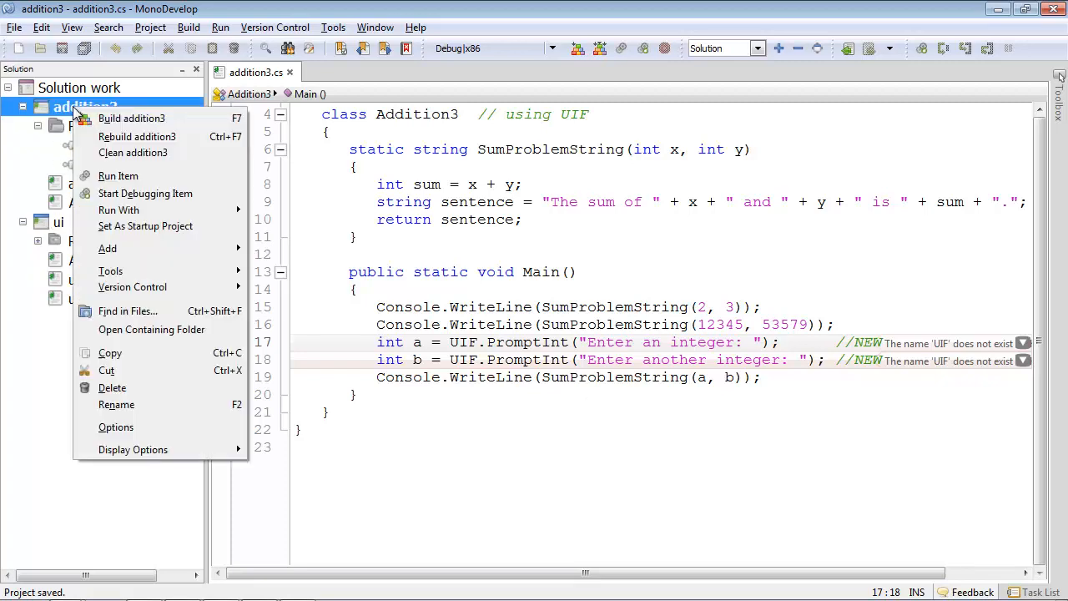
{"action": "left_click", "coordinate": [131, 117]}
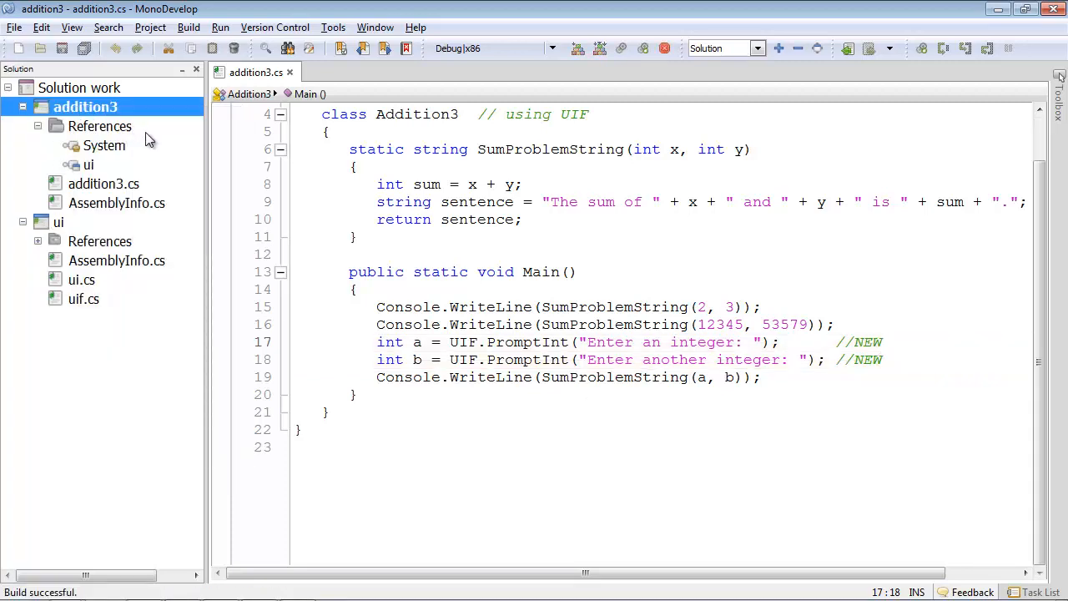
{"action": "mouse_move", "coordinate": [115, 573]}
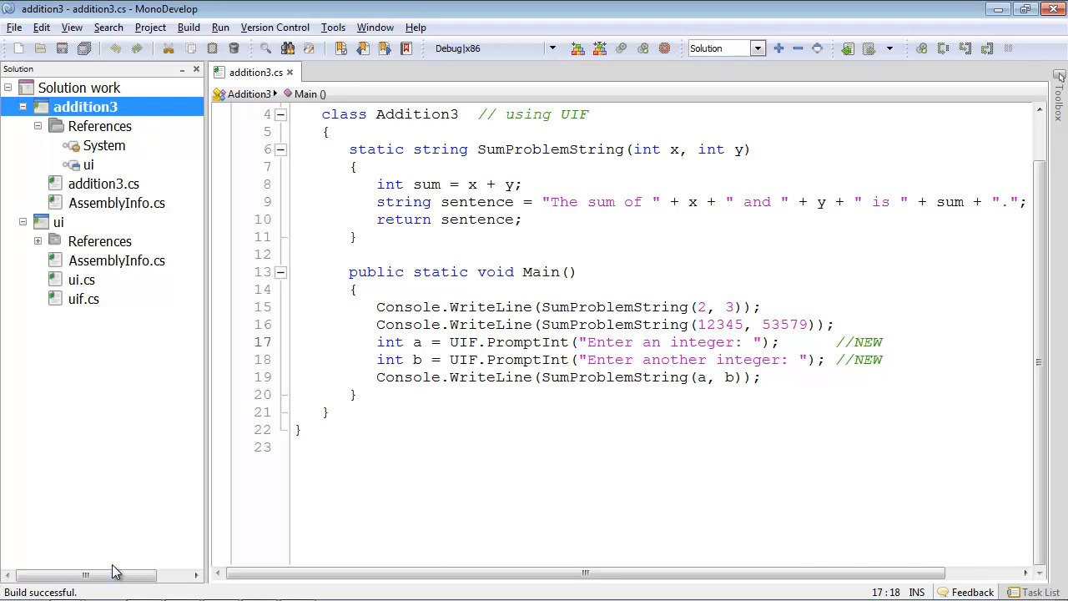
{"action": "mouse_move", "coordinate": [137, 503]}
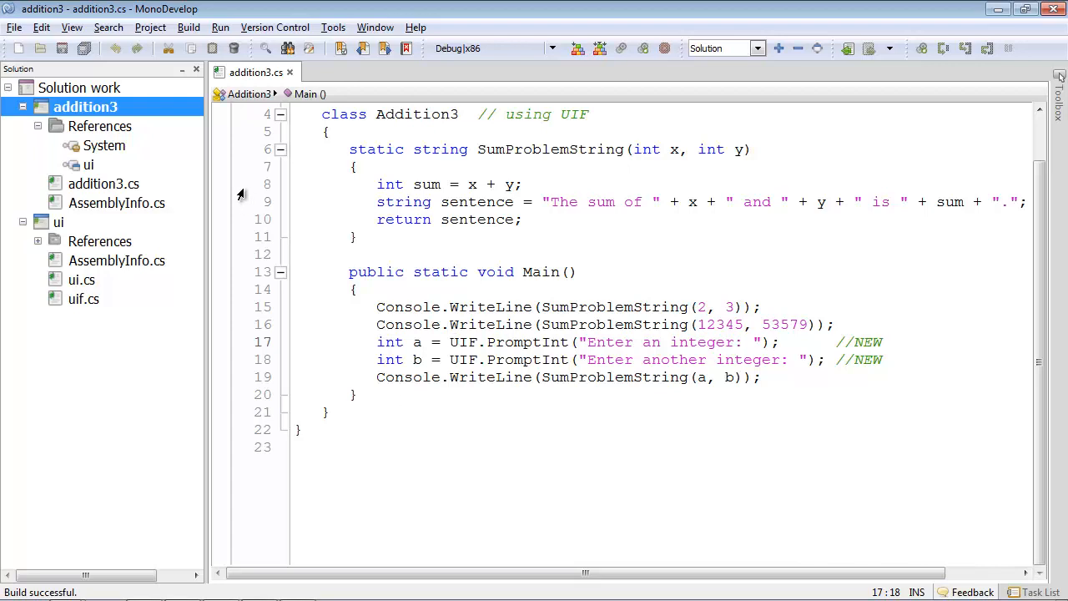
Step: Run addition3 in the External Console, entering 123 and 456 at its integer prompts
{"action": "right_click", "coordinate": [84, 107]}
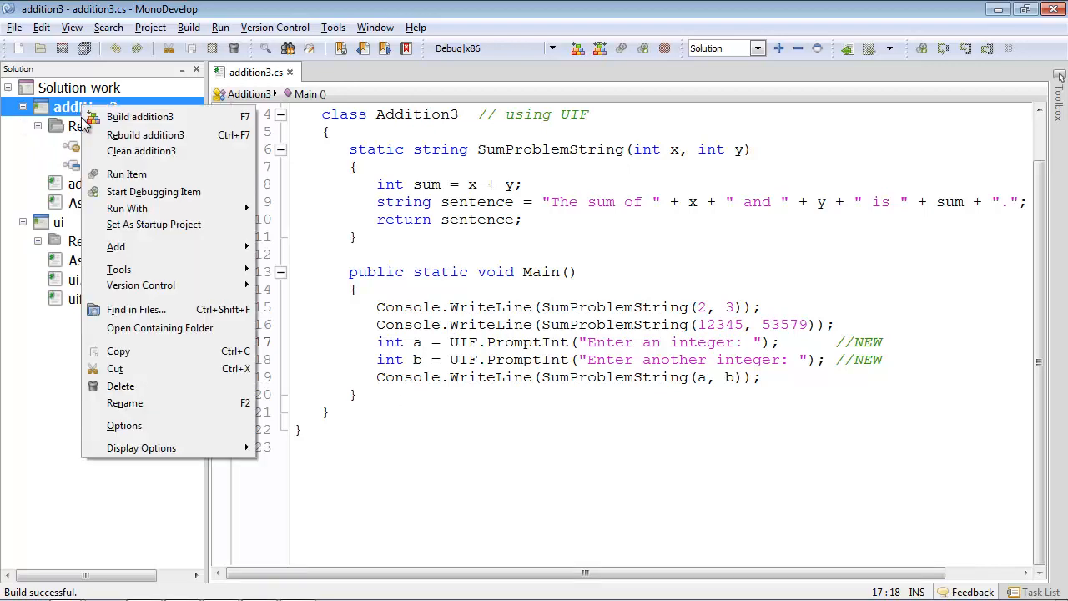
{"action": "mouse_move", "coordinate": [127, 173]}
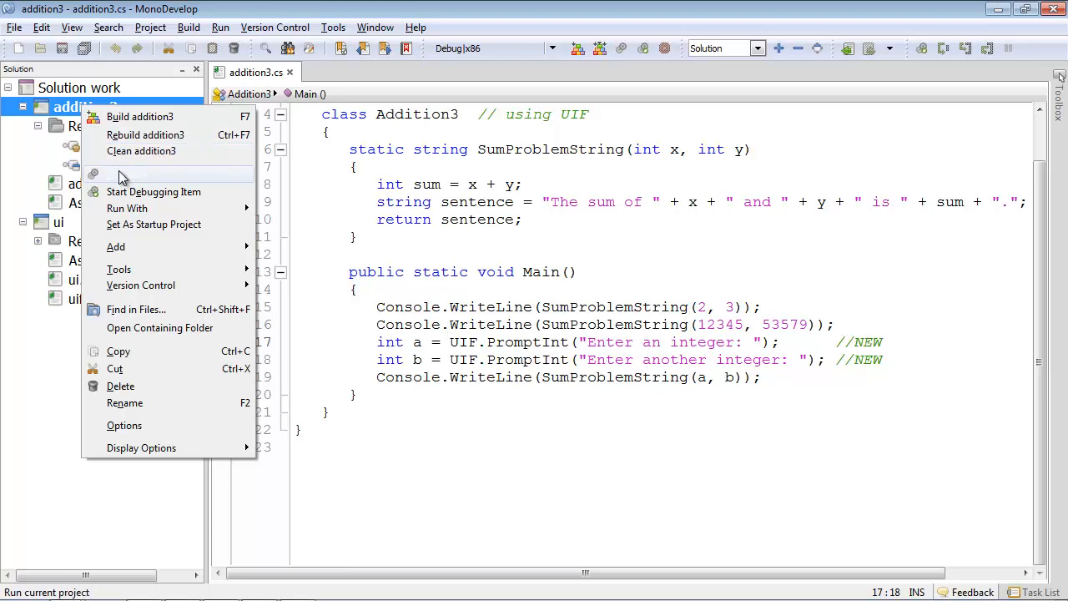
{"action": "left_click", "coordinate": [153, 192]}
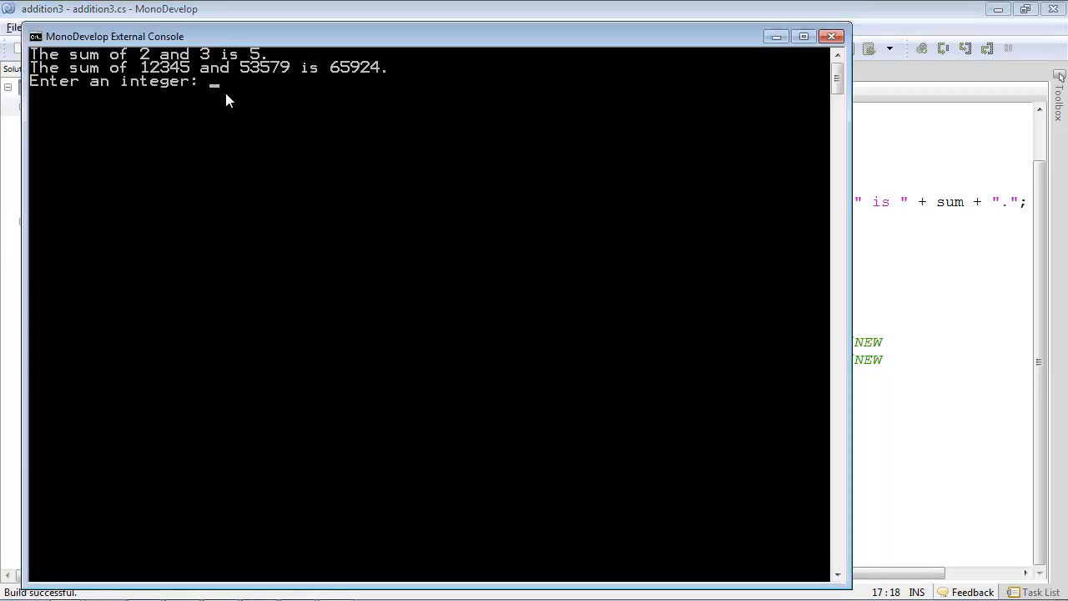
{"action": "type", "text": "123"}
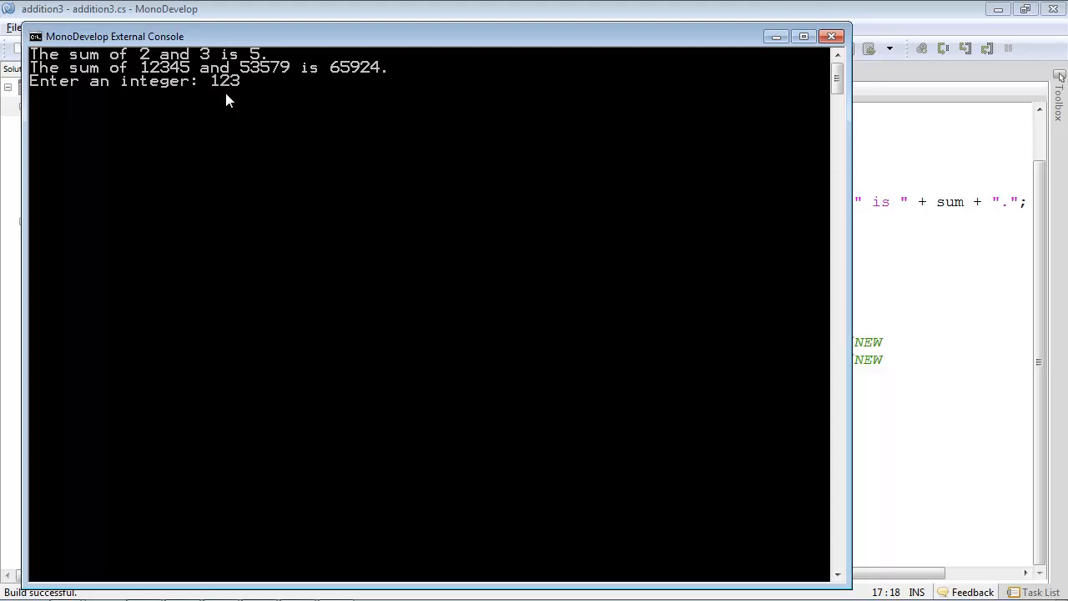
{"action": "type", "text": "456"}
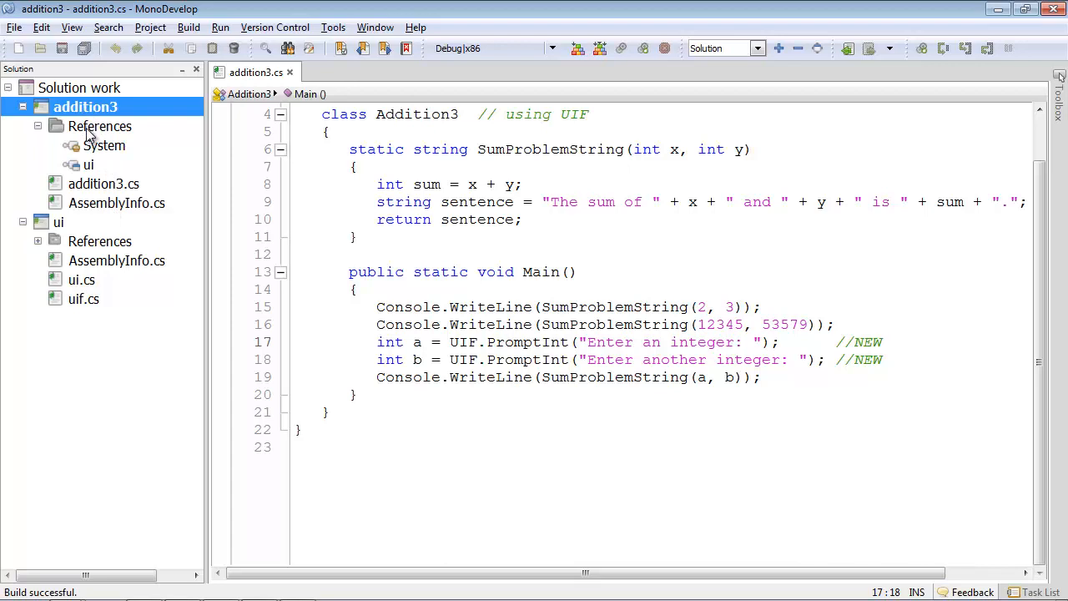
Step: Show the context menu for the References folder under addition3
{"action": "right_click", "coordinate": [100, 126]}
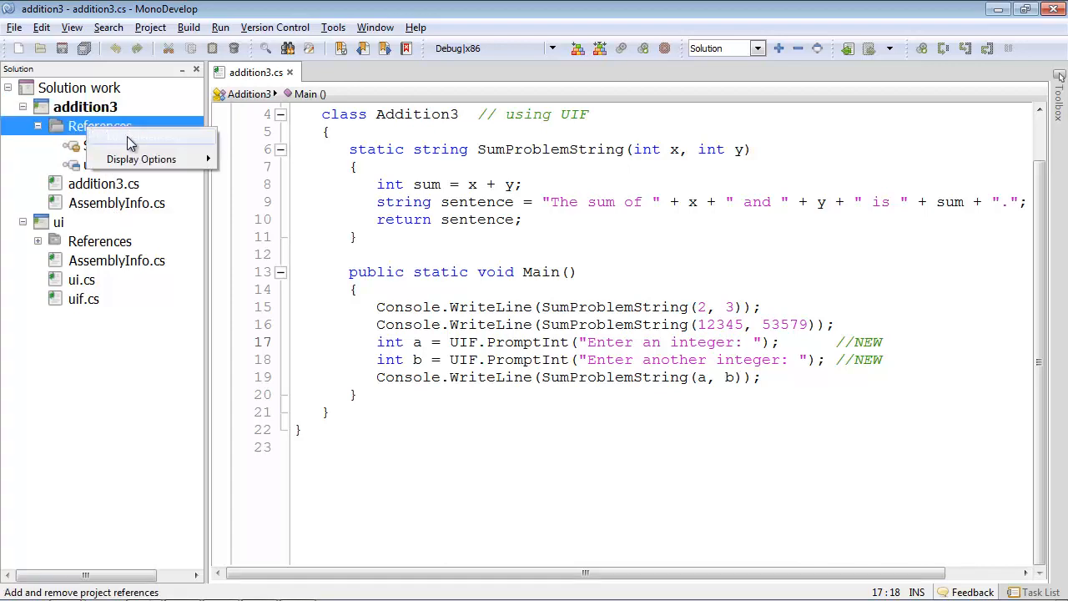
{"action": "mouse_move", "coordinate": [142, 137]}
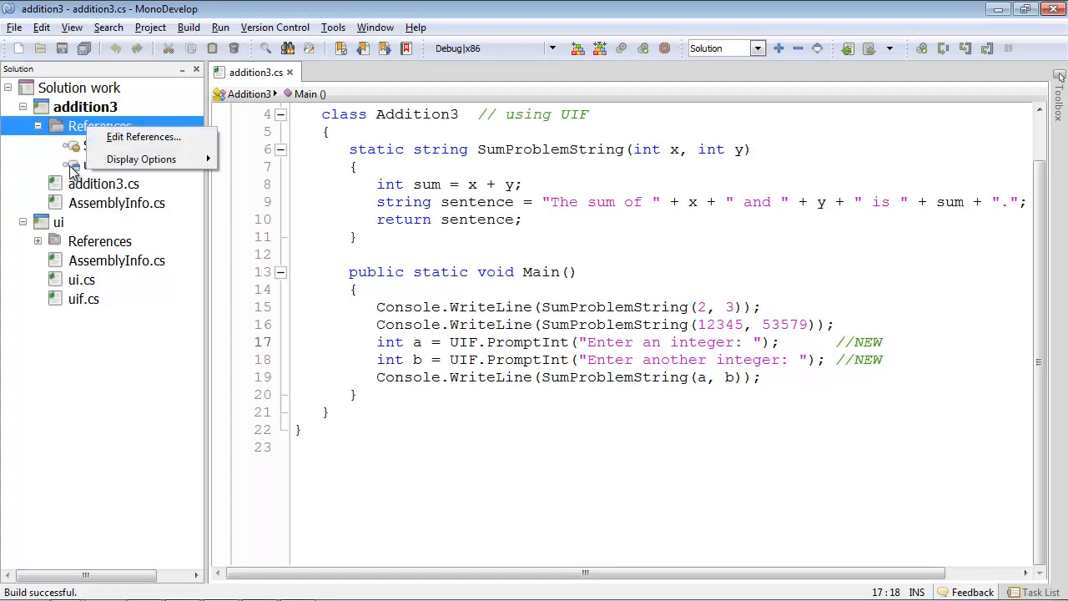